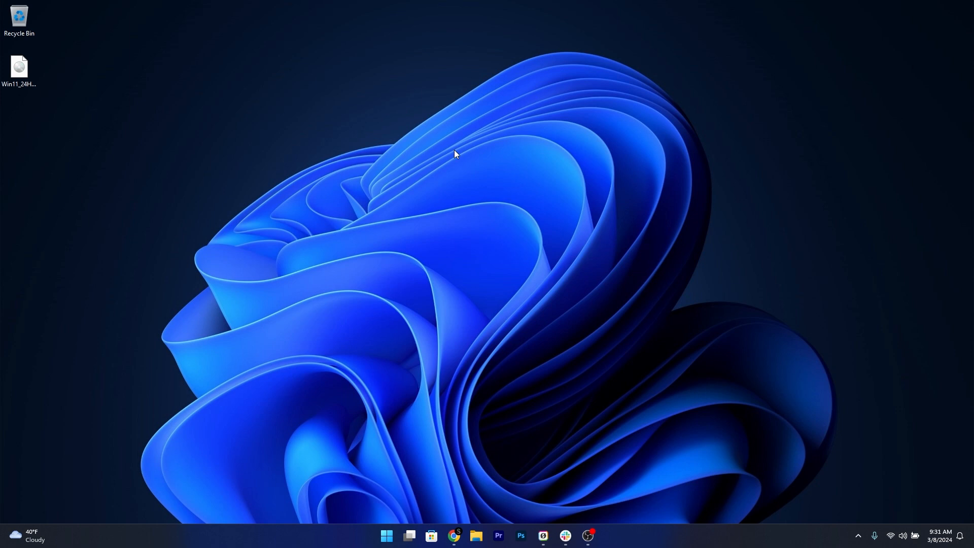
mouse_move(504, 159)
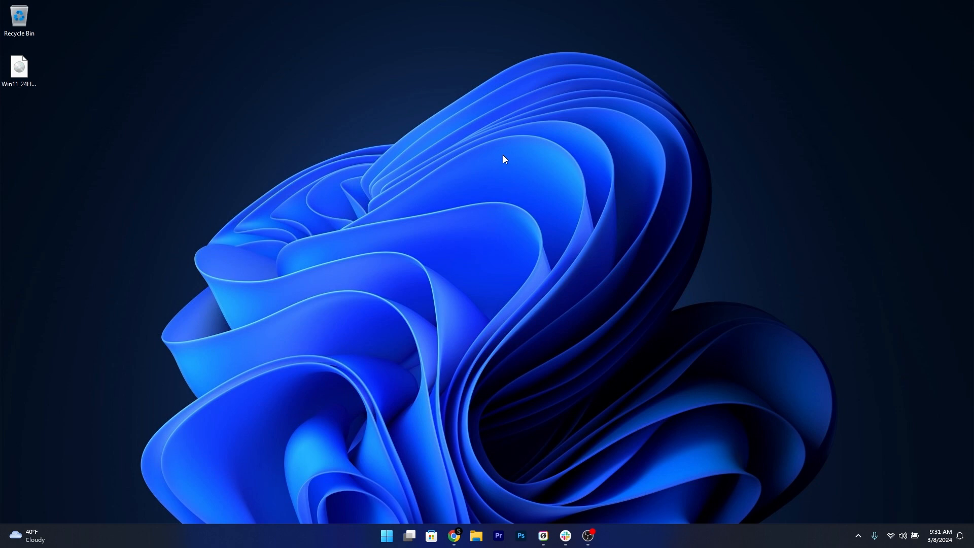
mouse_move(445, 363)
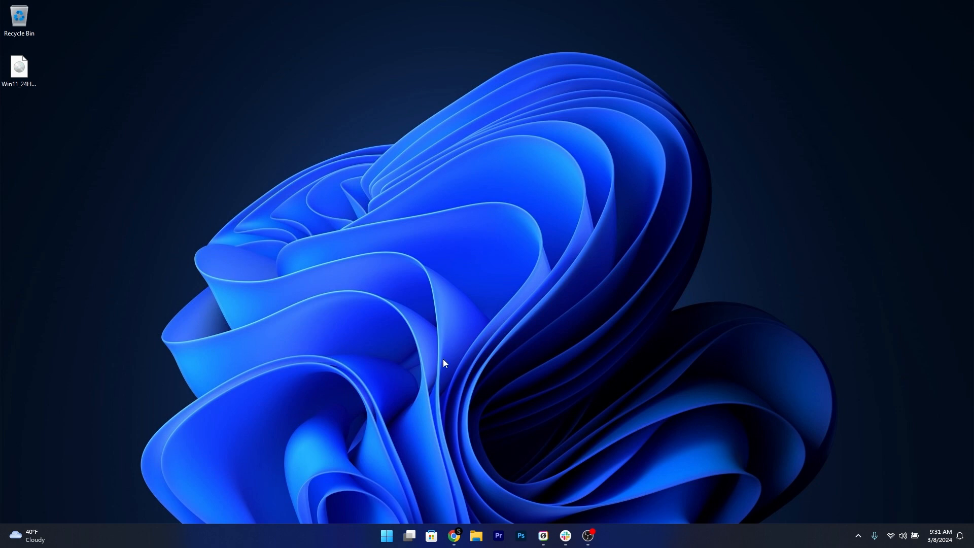
- Show the Download Windows 11 page and scroll to the x64 ISO disk image section
click(454, 539)
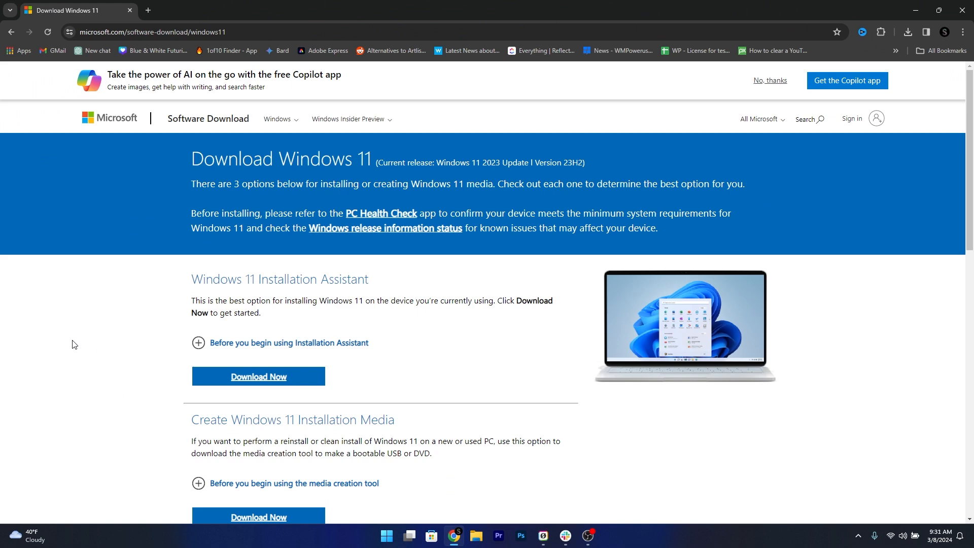
scroll(down, 3)
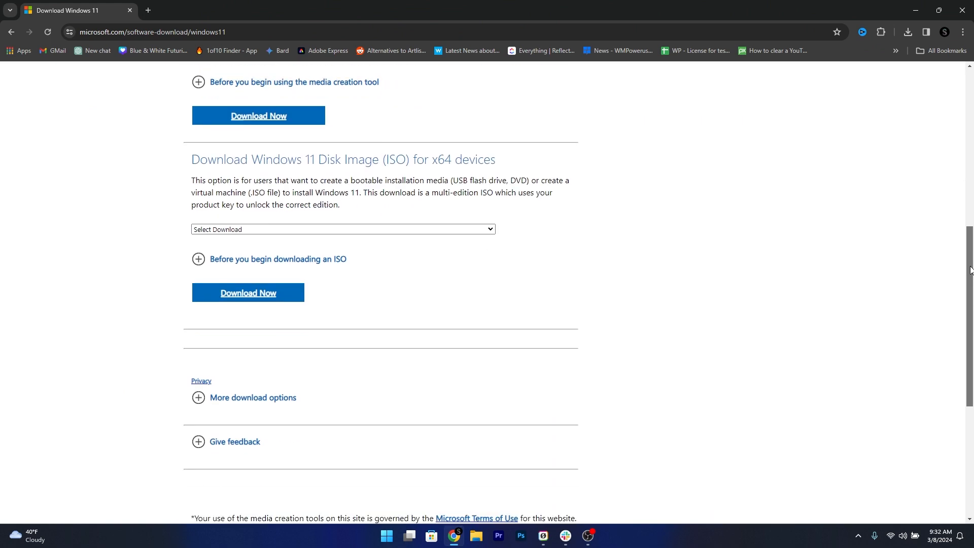
scroll(down, 3)
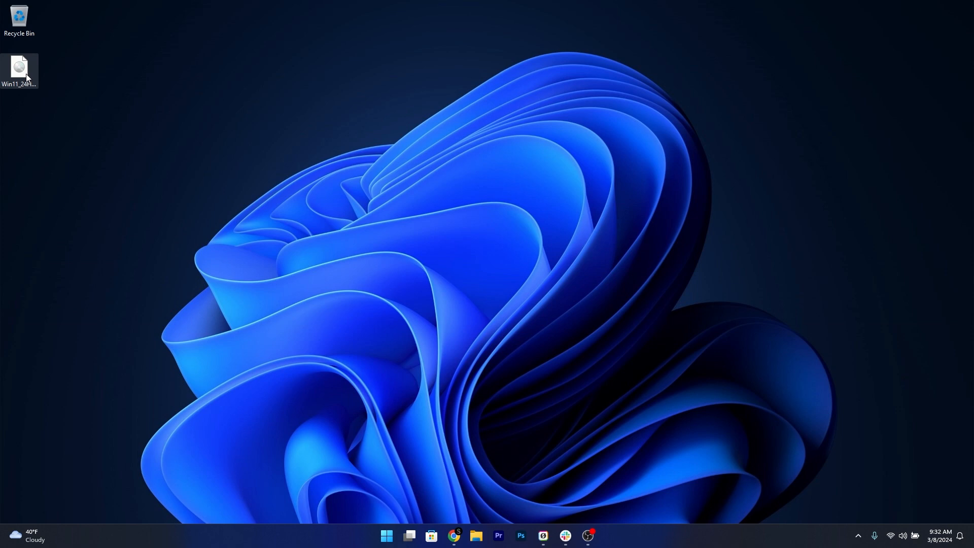
- Mount the Windows 11 ISO as a DVD drive and launch Command Prompt as administrator
right_click(18, 69)
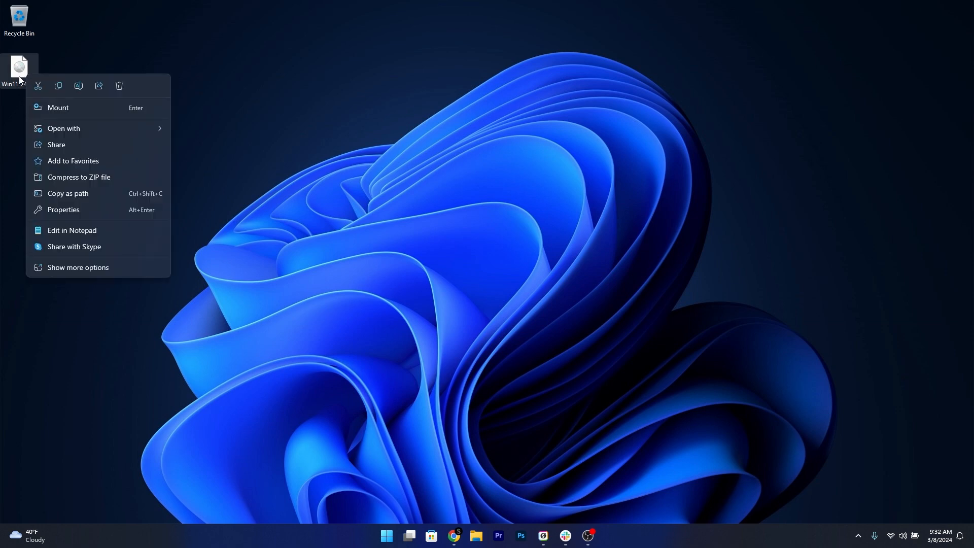
mouse_move(79, 108)
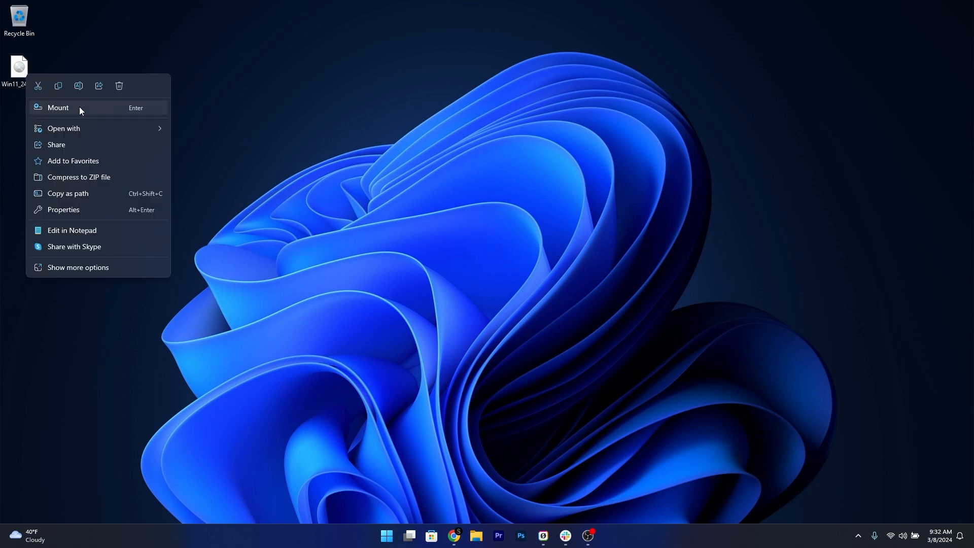
click(57, 108)
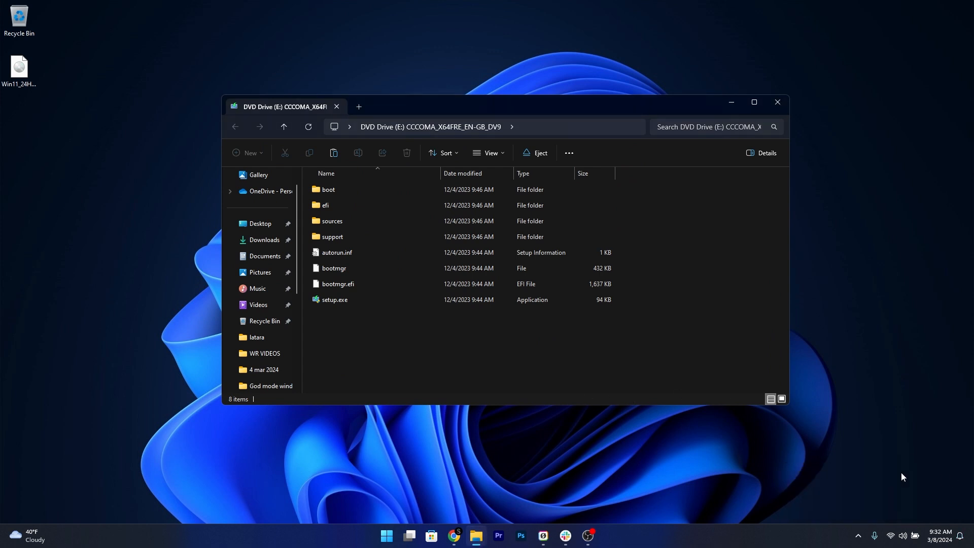
mouse_move(364, 353)
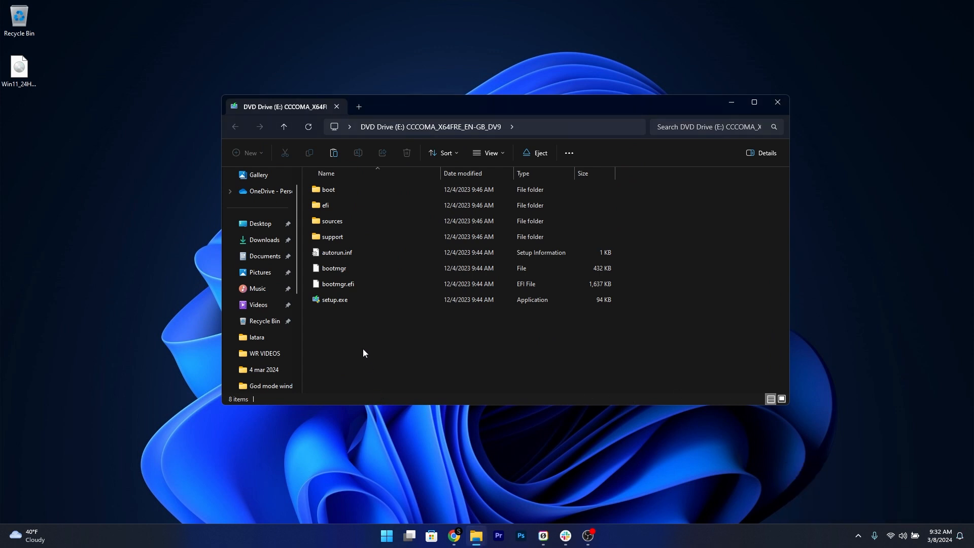
mouse_move(432, 432)
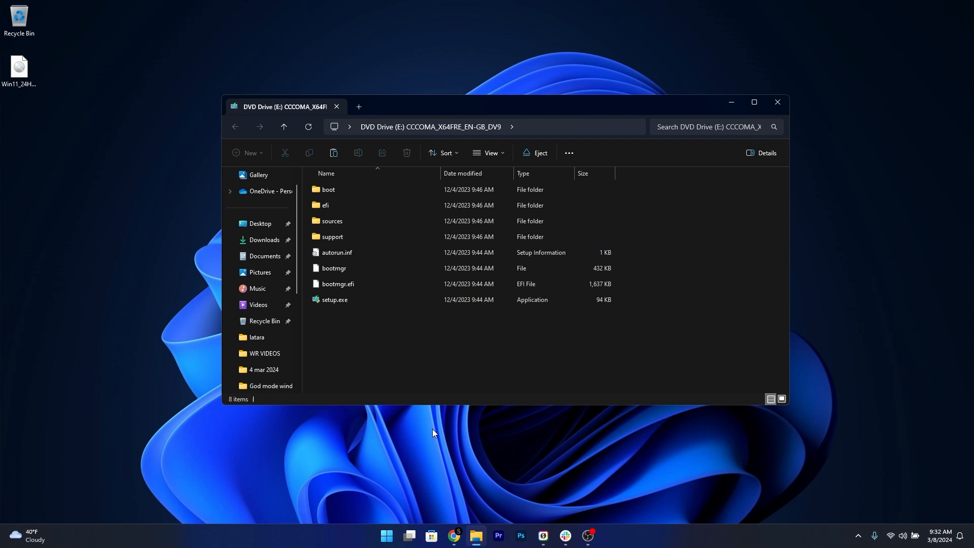
click(386, 535)
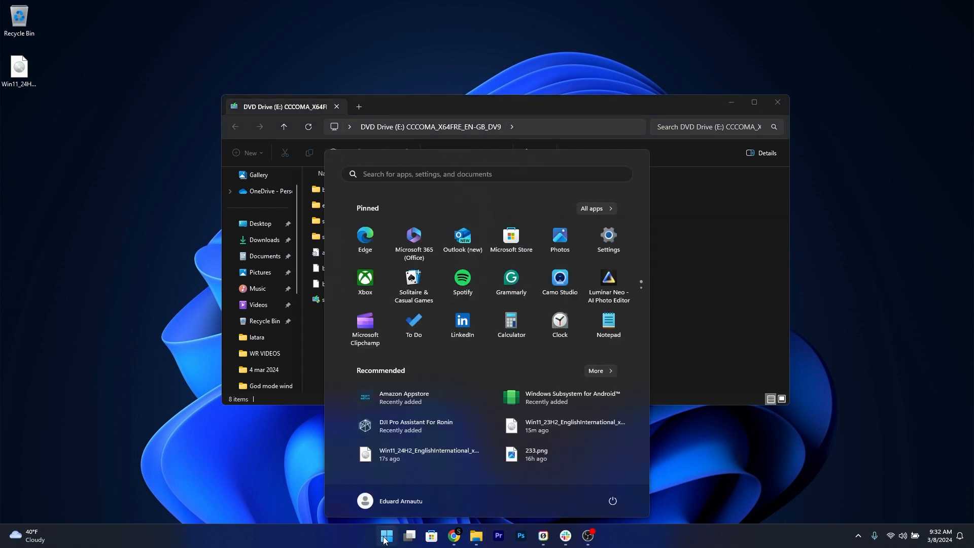
text(cmd)
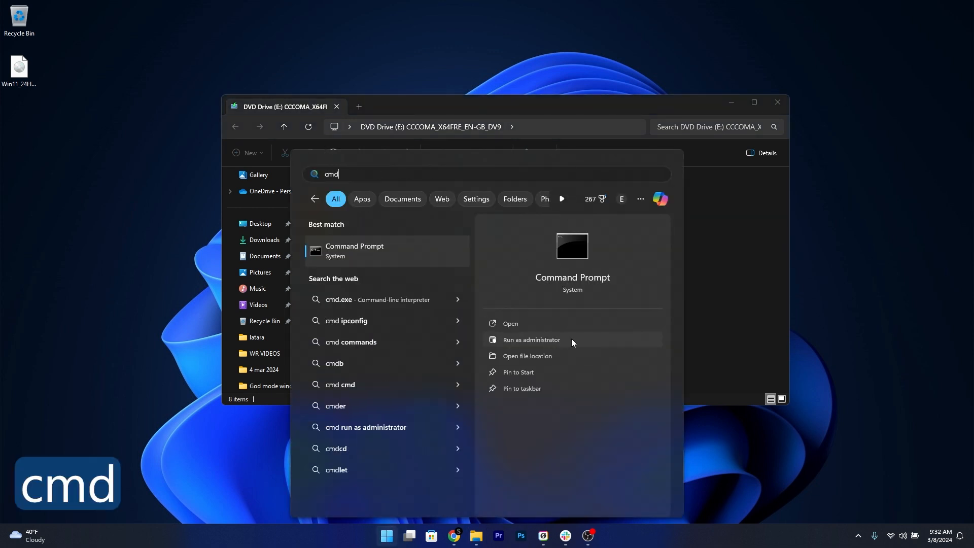
click(530, 339)
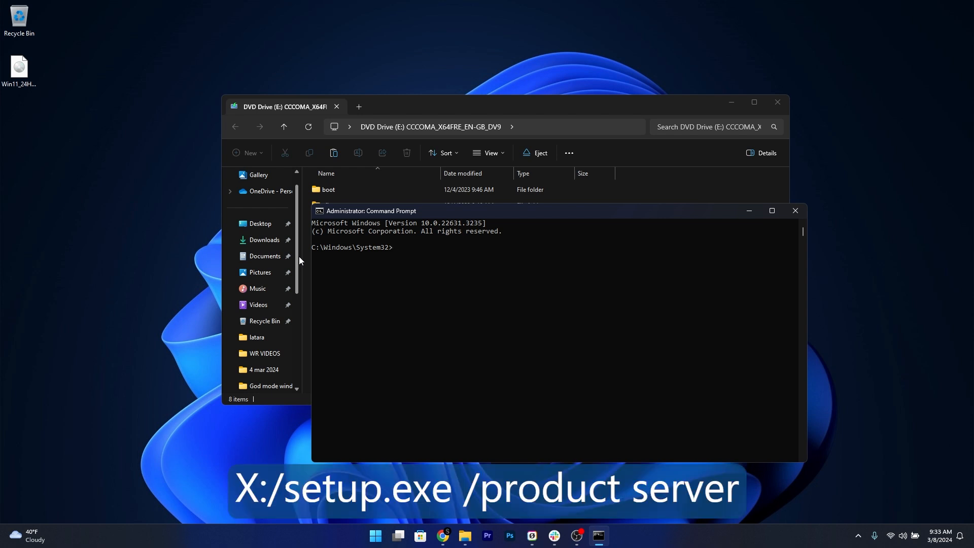
- Enter 'X:/setup.exe /product server' at the admin prompt without running it
text(X:/setup.exe /product server)
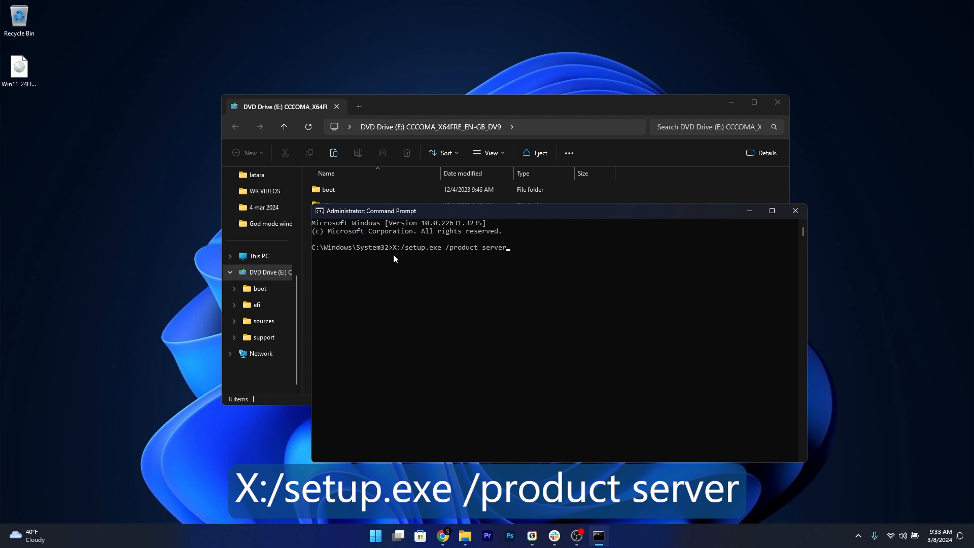